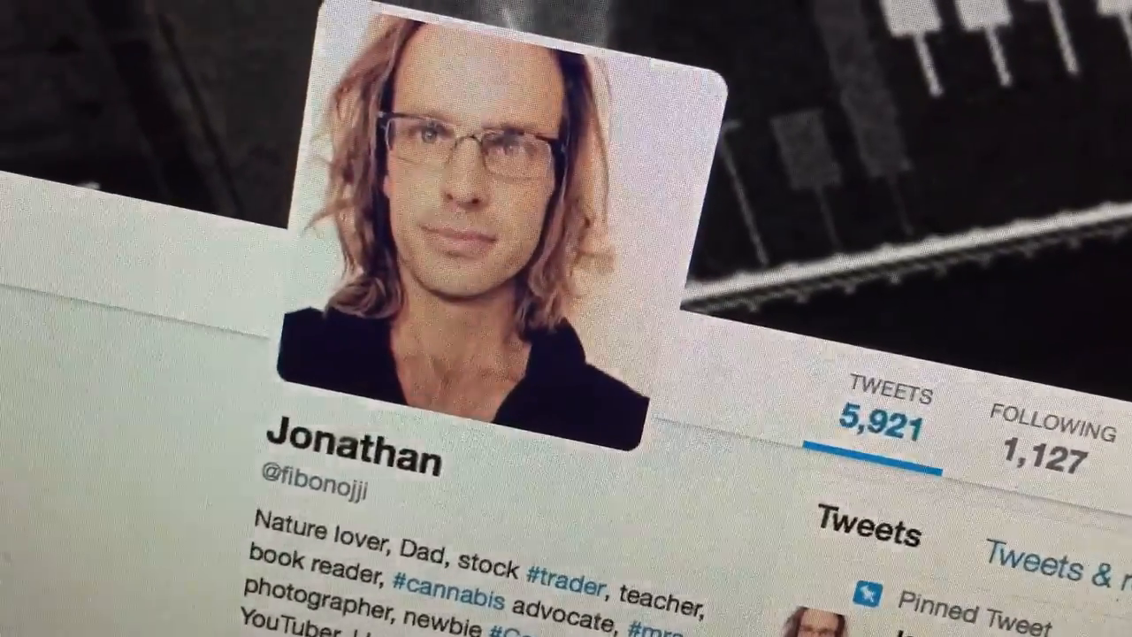
scroll("down", 3)
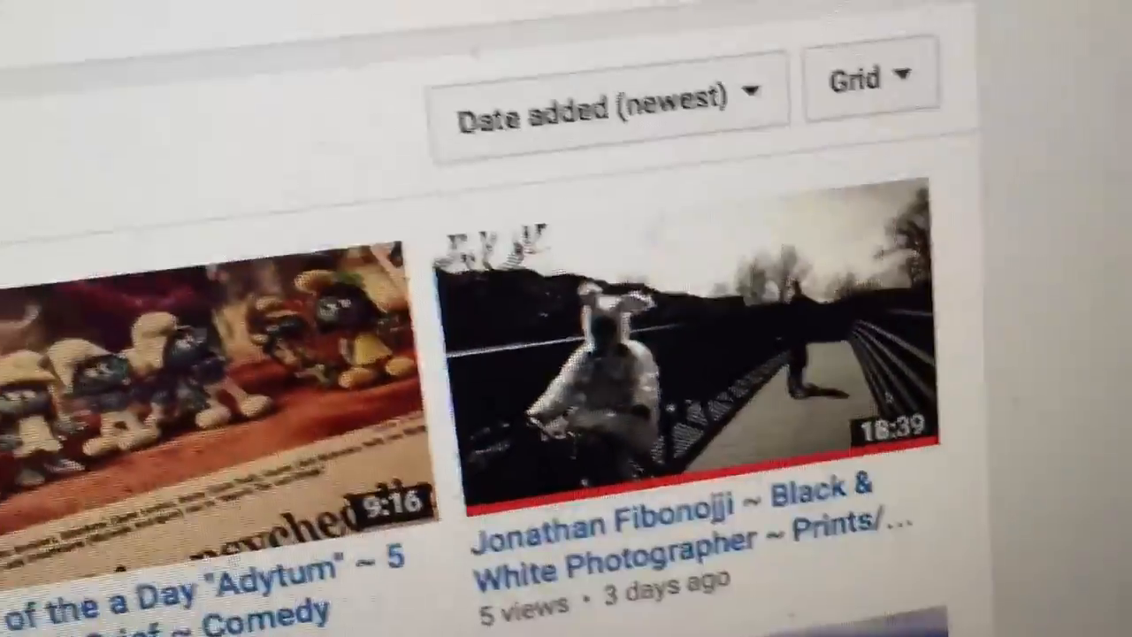
scroll("down", 3)
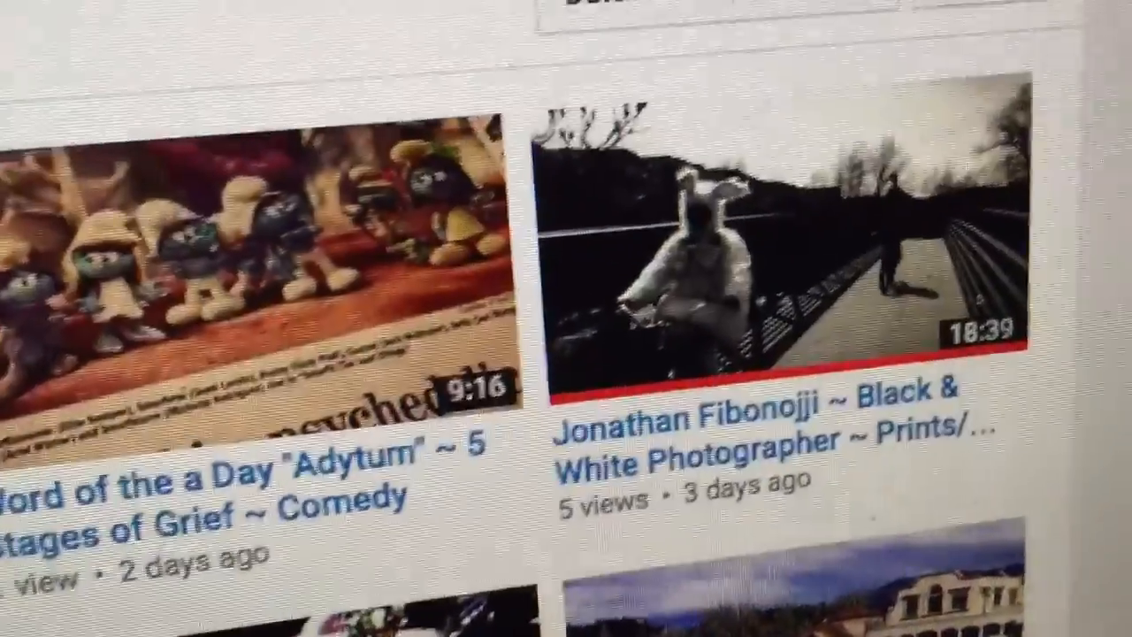